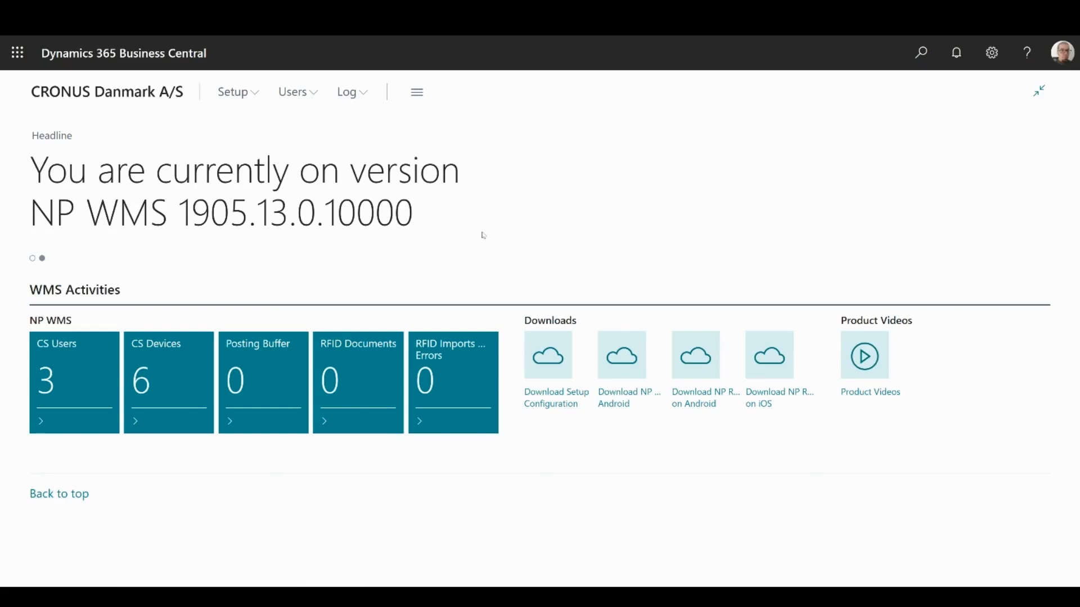
mouse_move(409, 248)
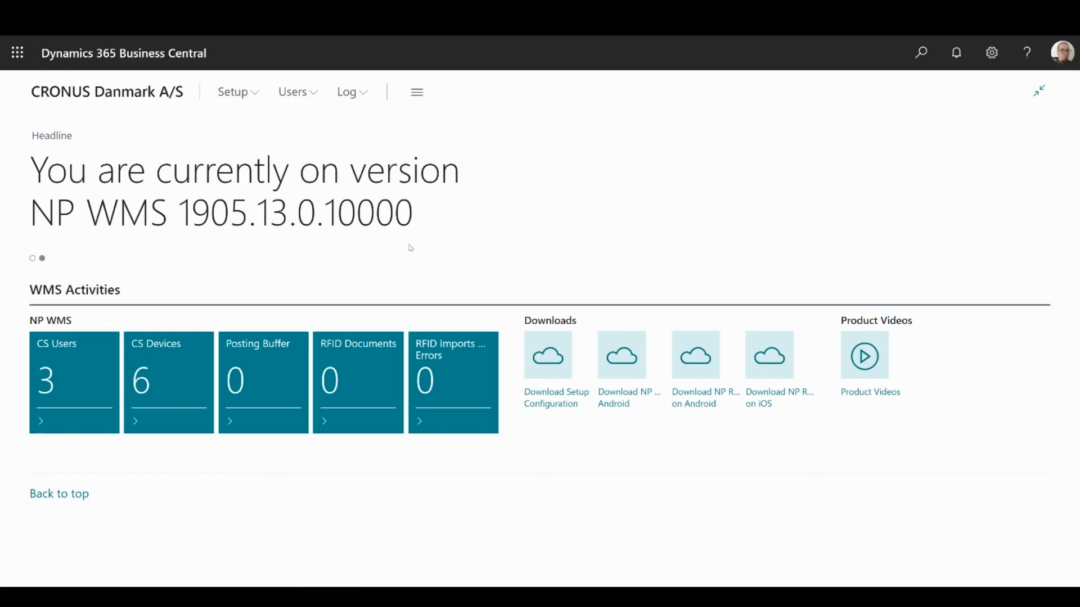
Show the Setup group with CS Setup and CS UIs on the NP WMS role center
click(233, 91)
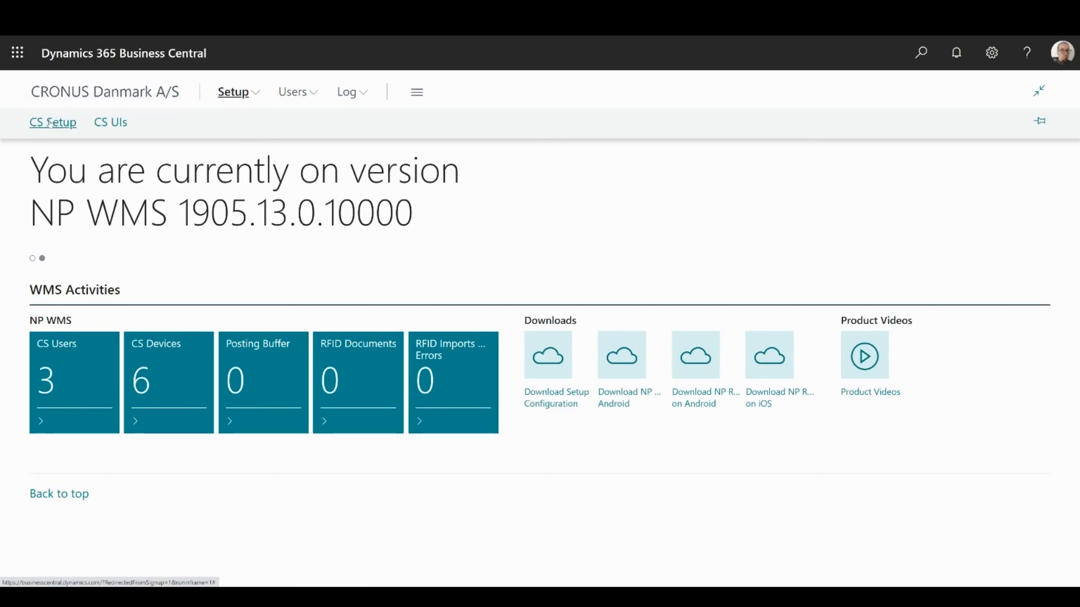
Open CS Setup in edit mode, reviewing General with Log Communication on and Warehouse Type Basic
click(53, 122)
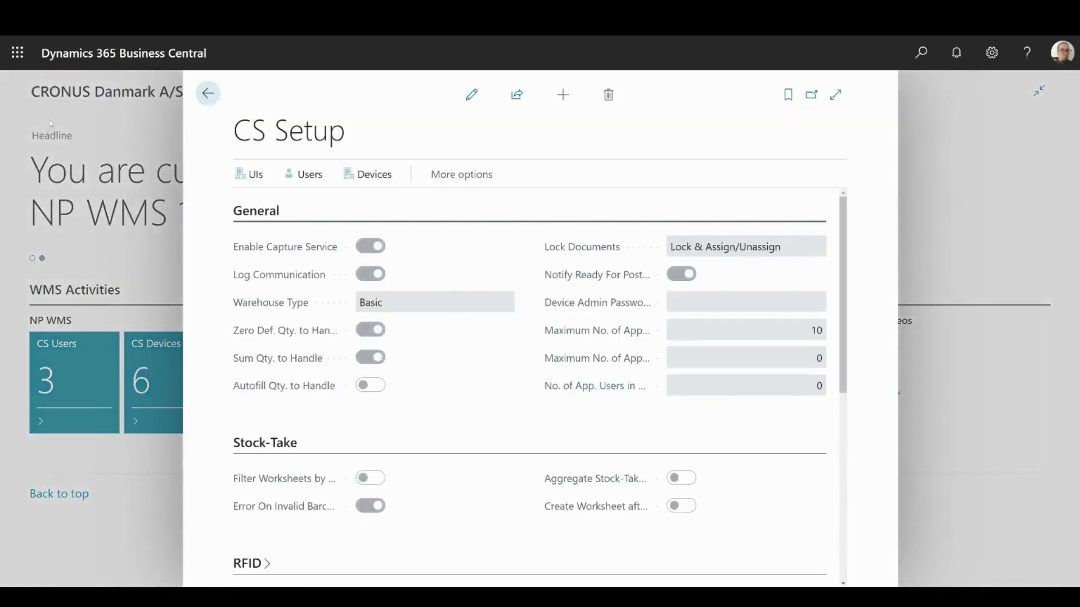
click(471, 95)
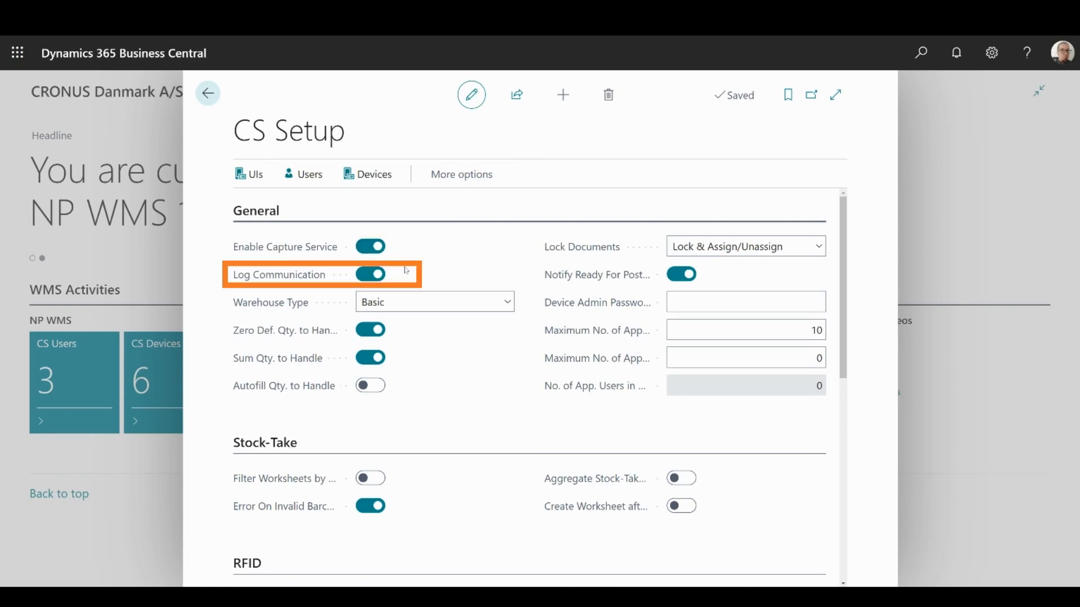
click(370, 274)
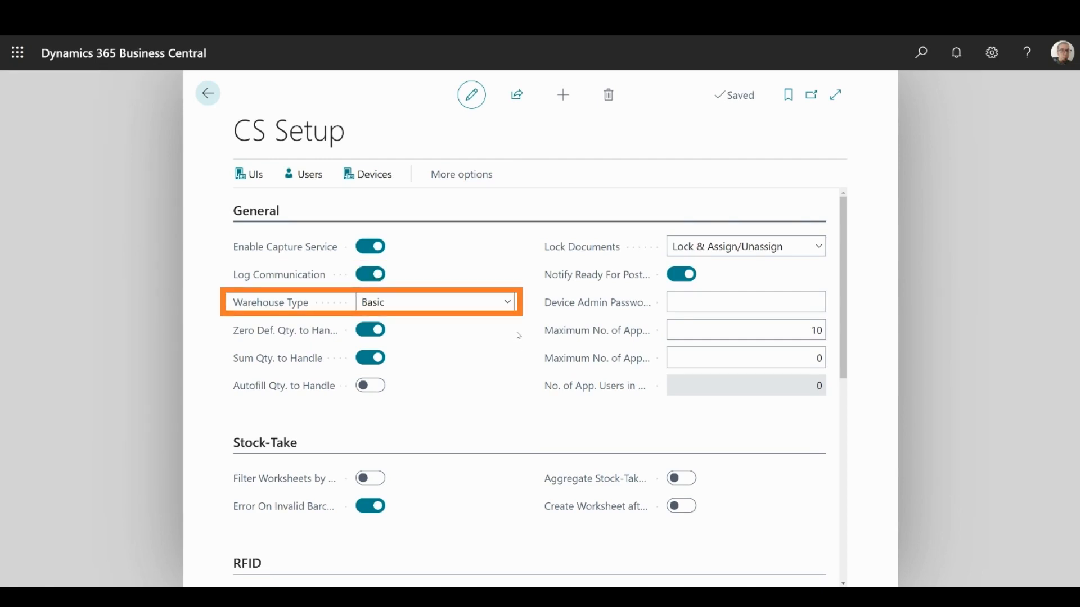
click(507, 301)
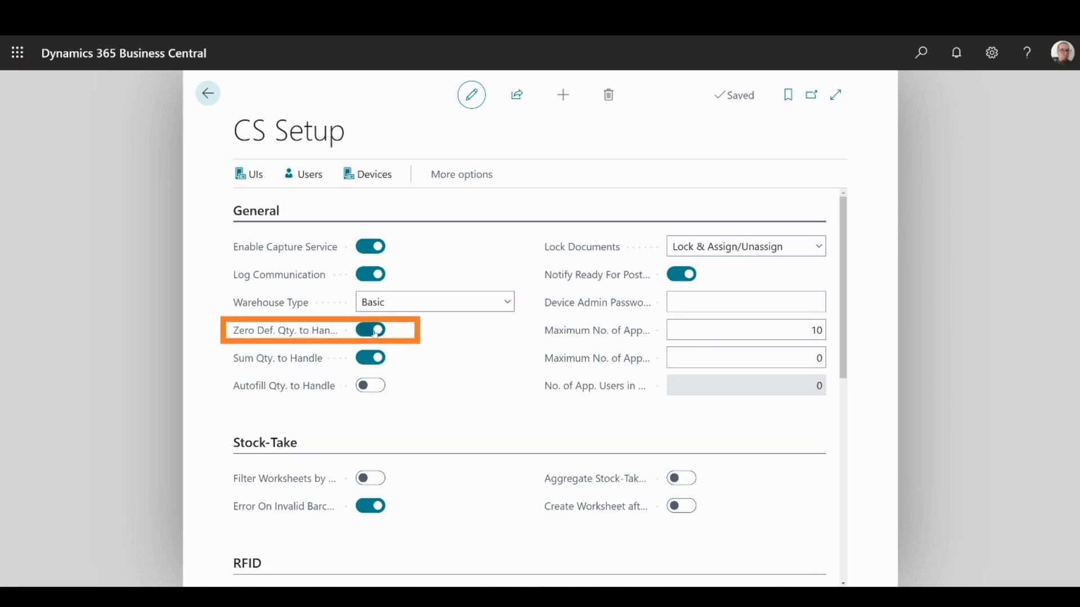
click(369, 329)
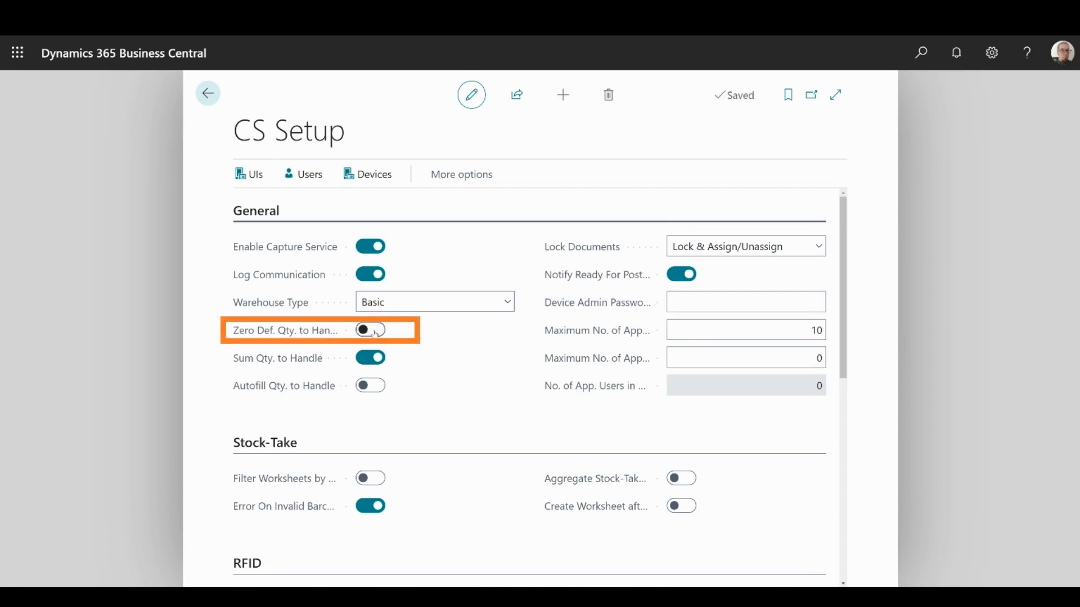
click(370, 329)
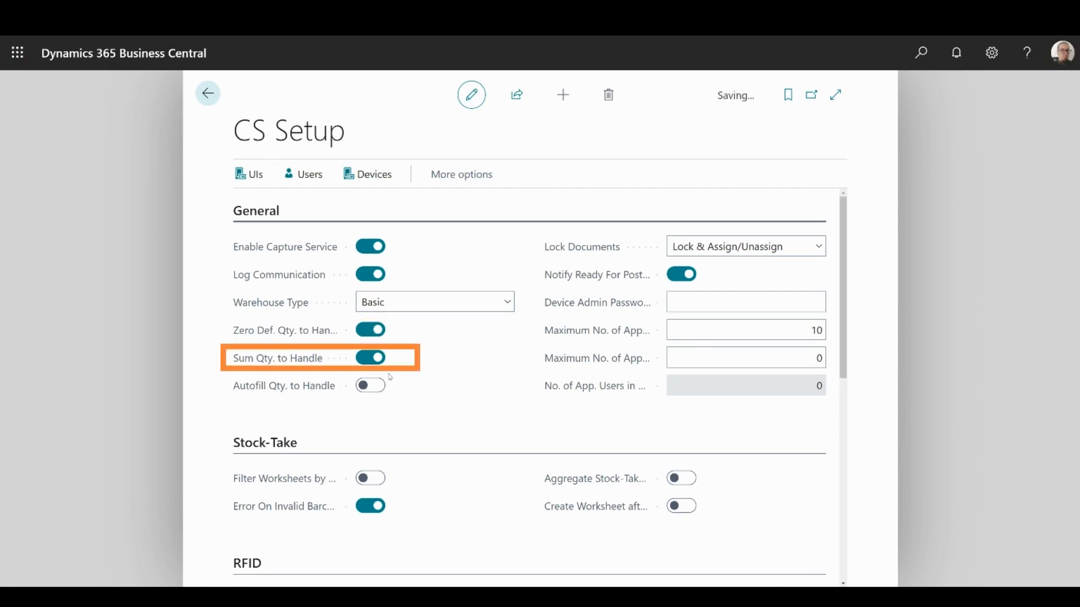
click(370, 358)
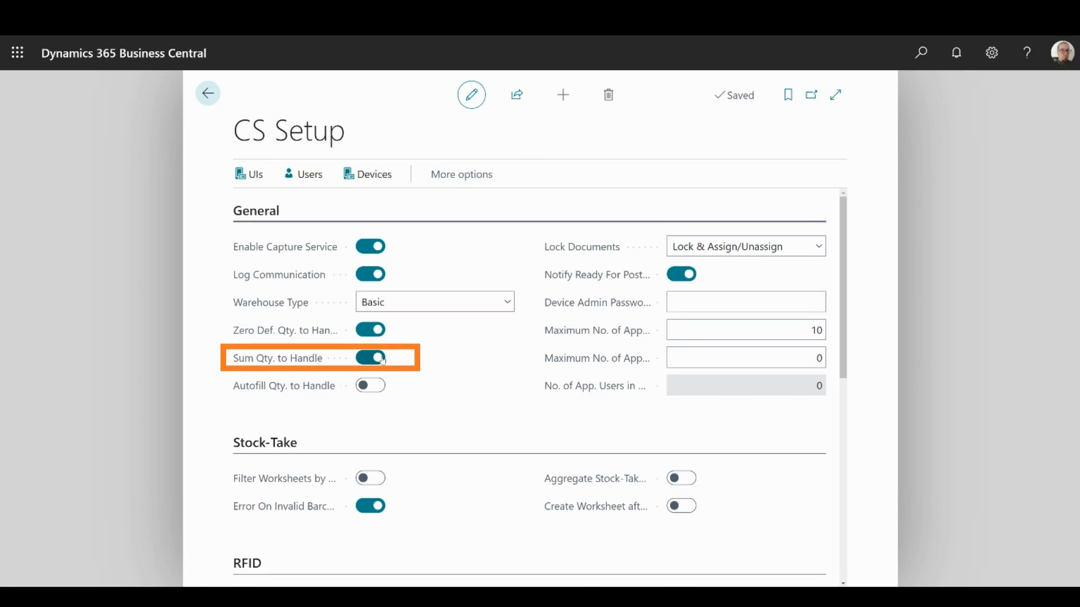
click(370, 357)
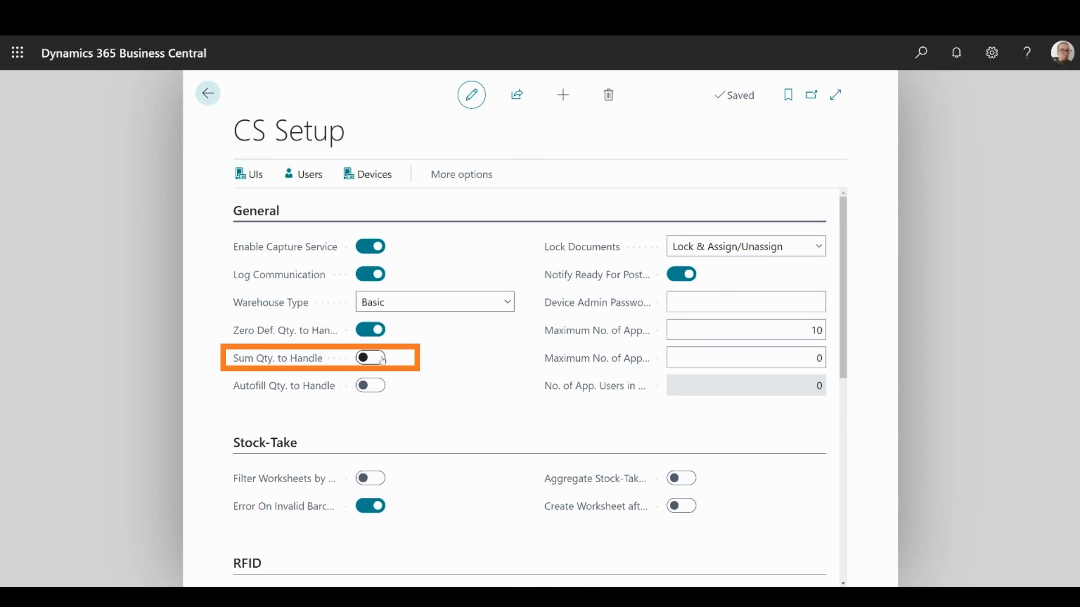
click(370, 357)
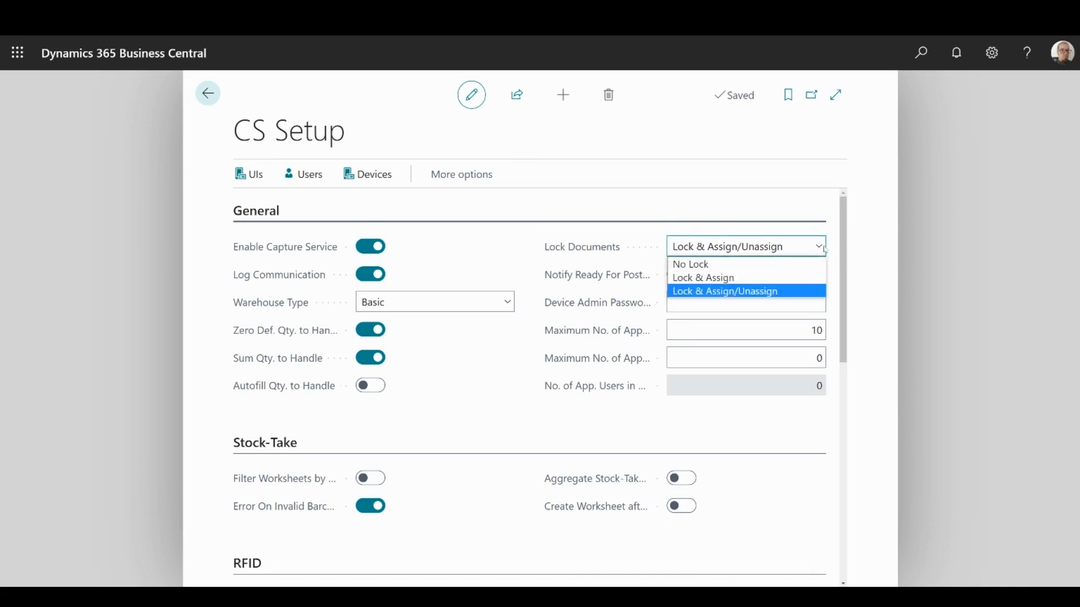
mouse_move(703, 278)
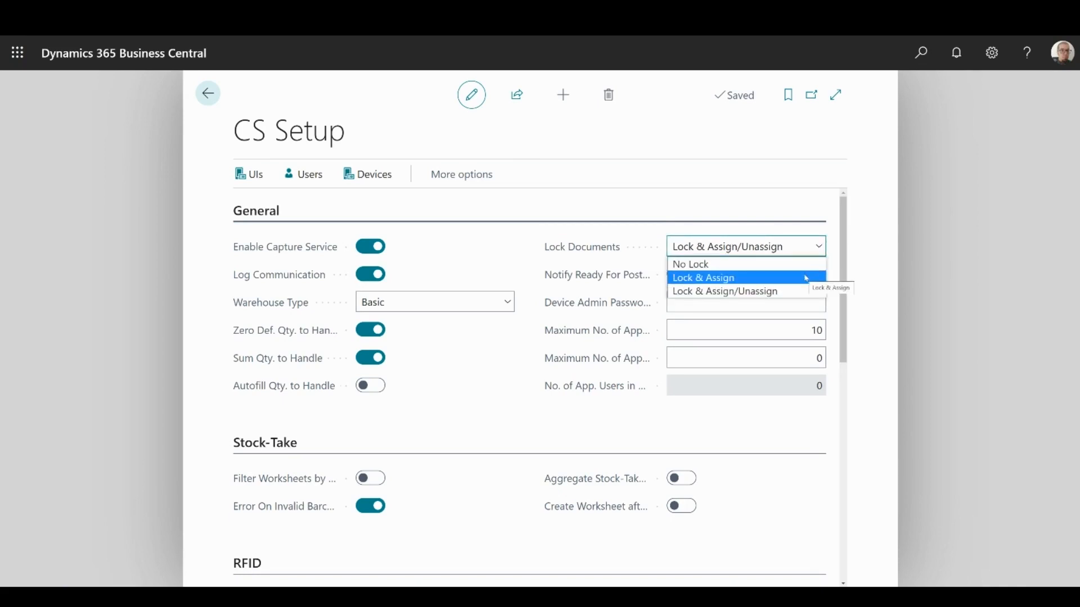
mouse_move(743, 290)
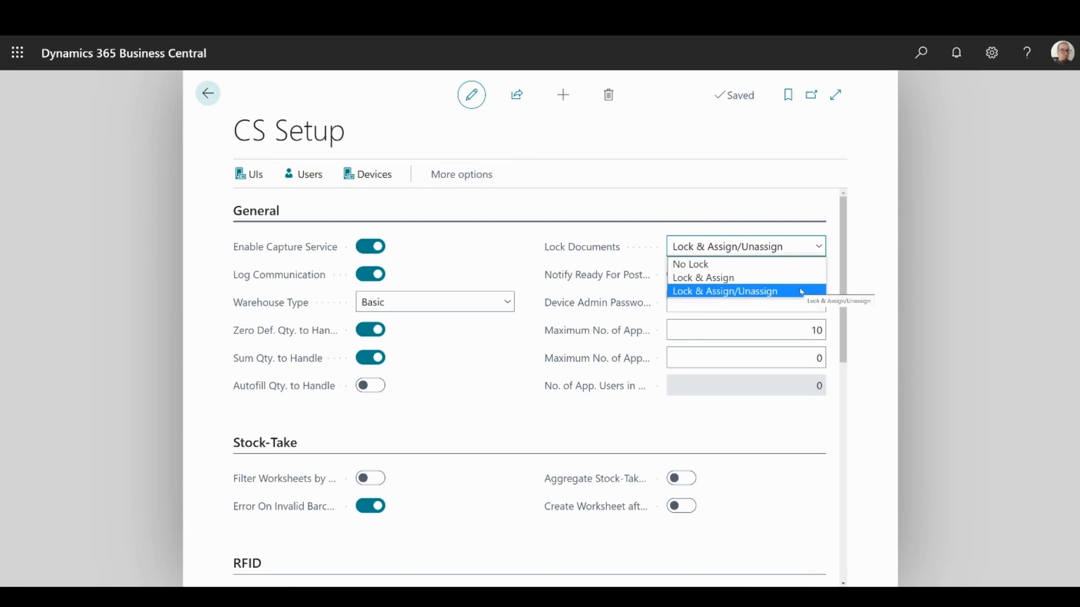
click(724, 290)
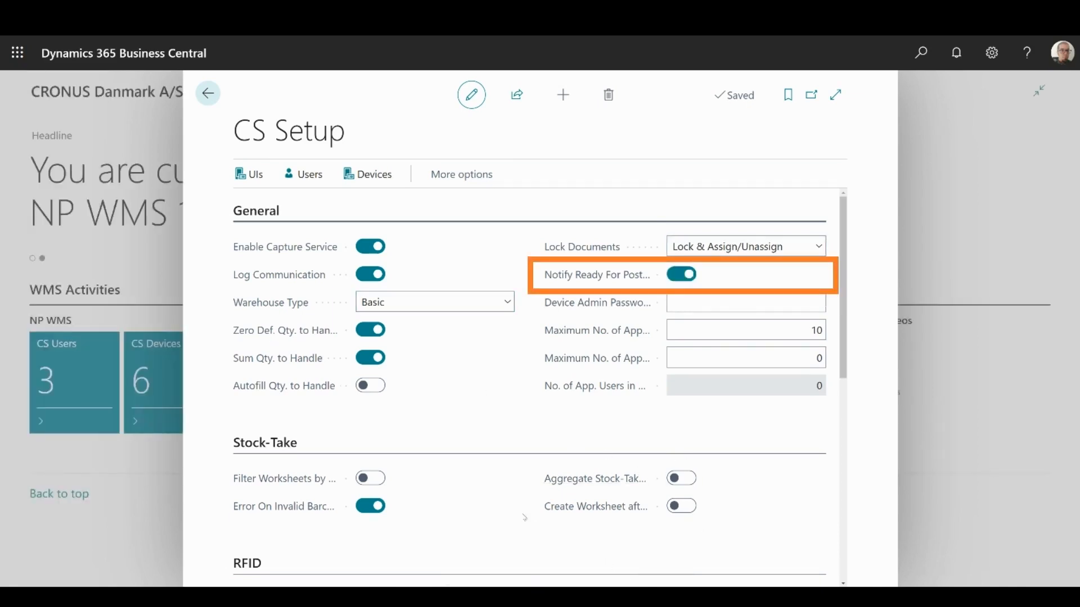
mouse_move(489, 207)
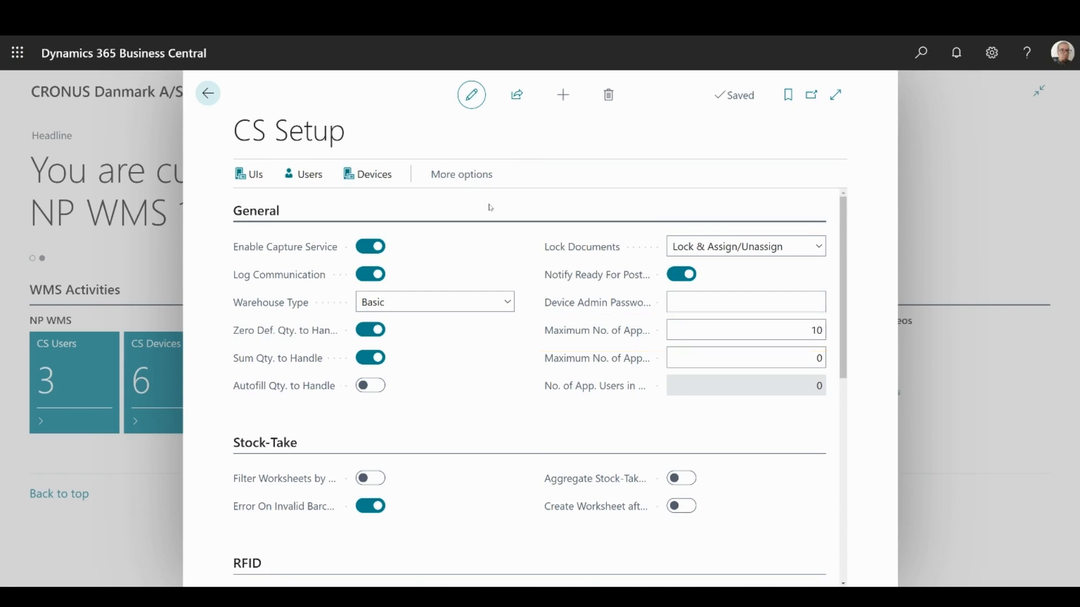
click(744, 357)
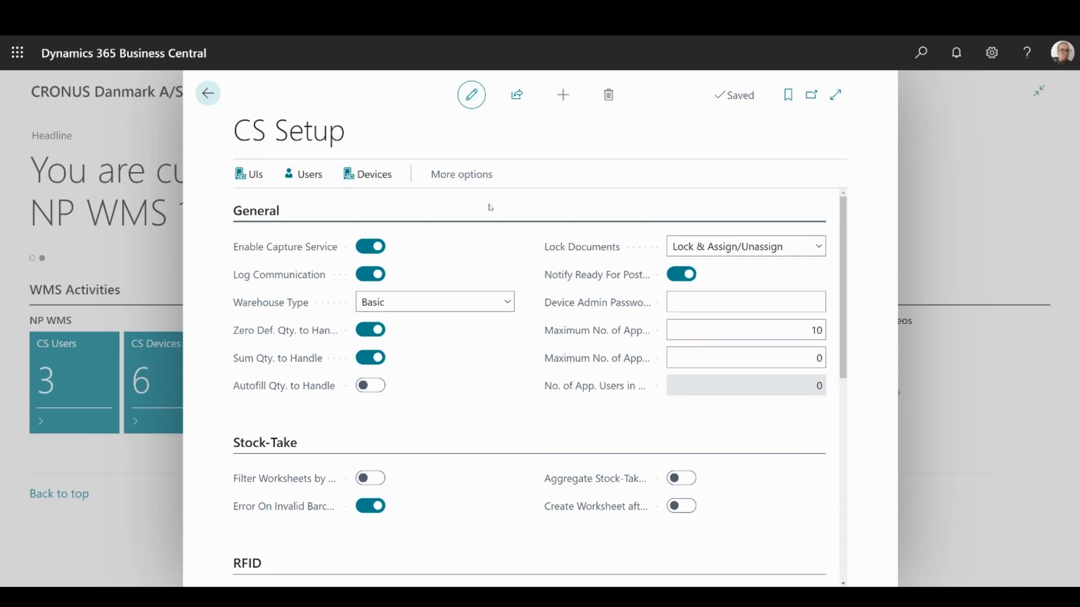
click(745, 386)
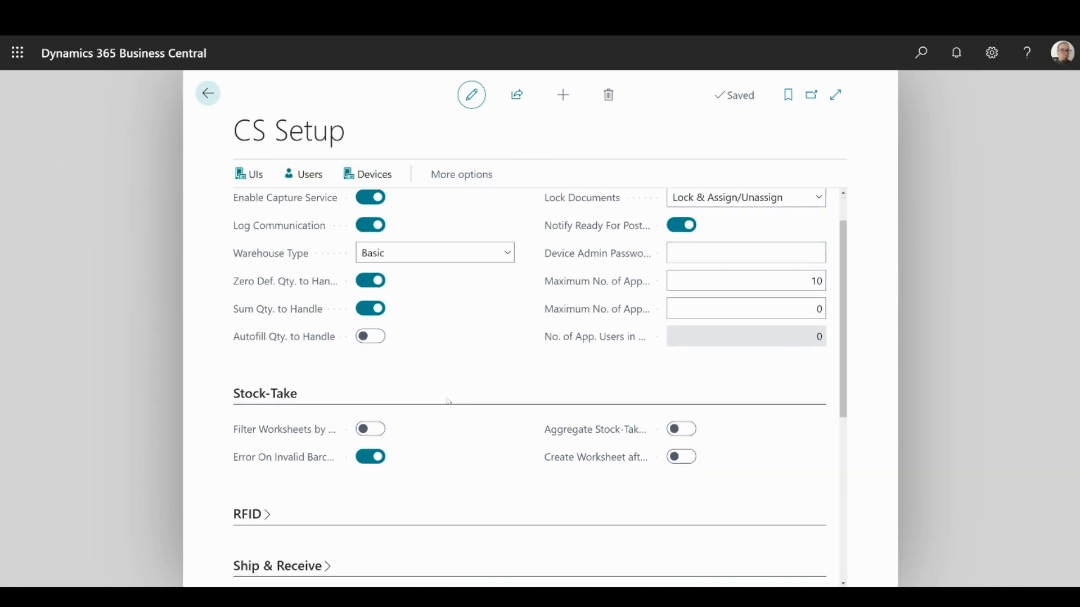
Review RFID settings: Stock-Take Template WMS-001 and Counting Method kept at Shop And Stock
scroll(down, 3)
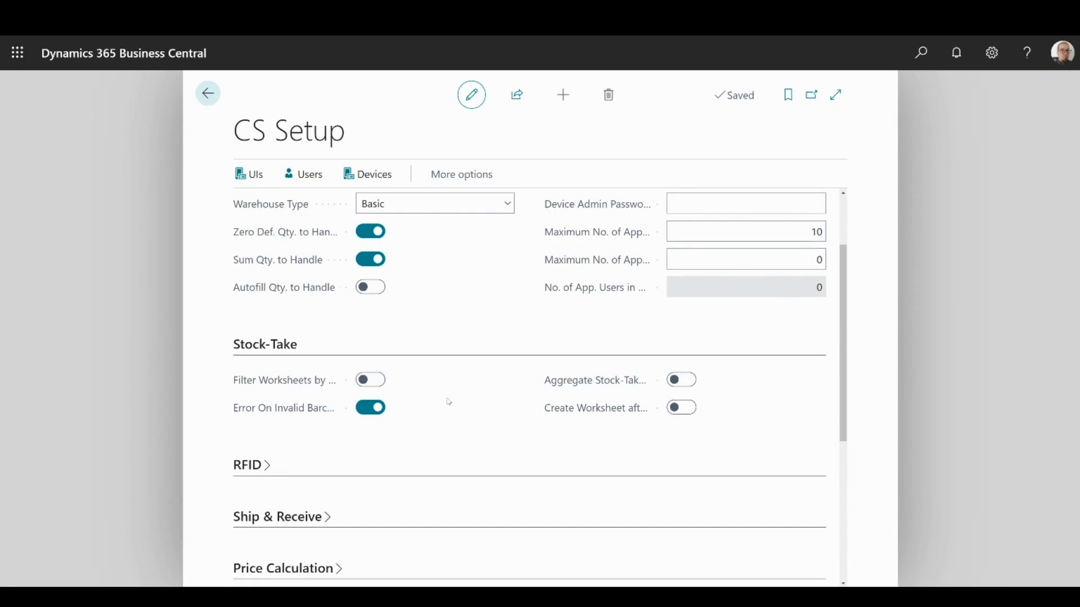
mouse_move(437, 399)
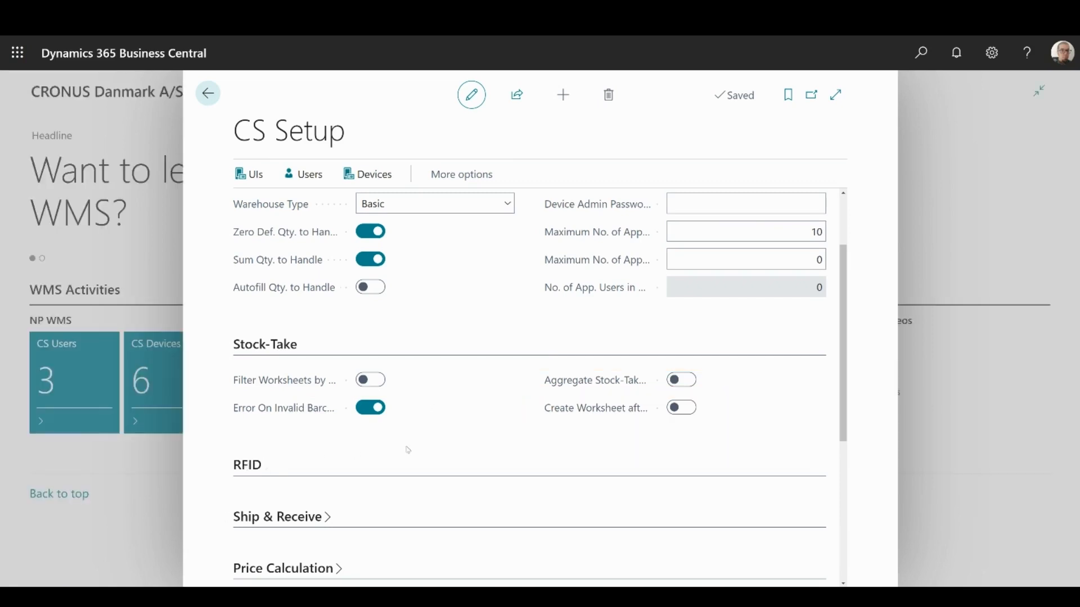
scroll(down, 3)
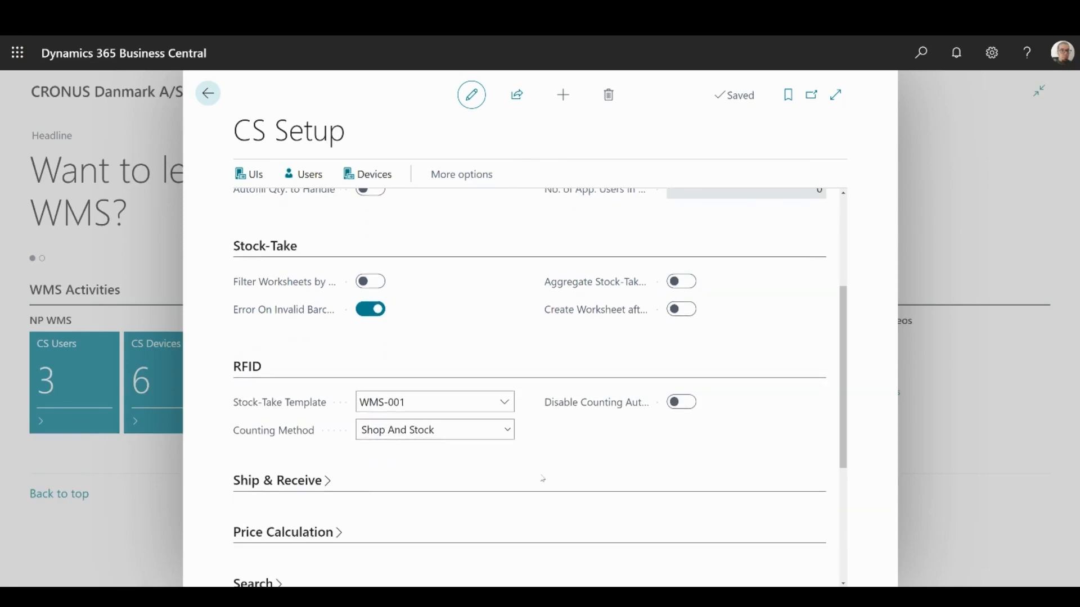
click(434, 402)
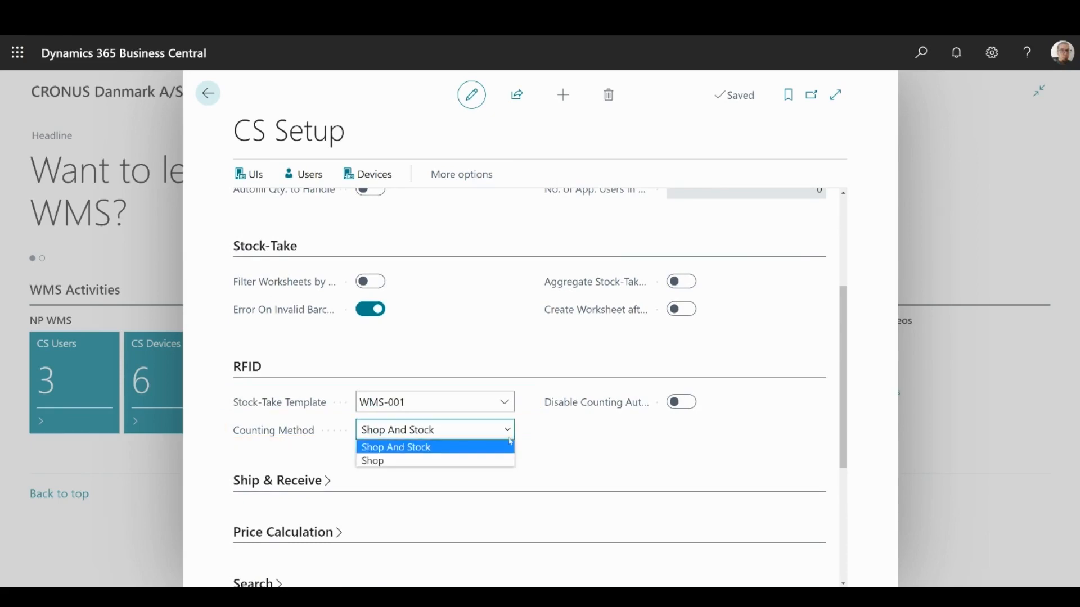
mouse_move(372, 461)
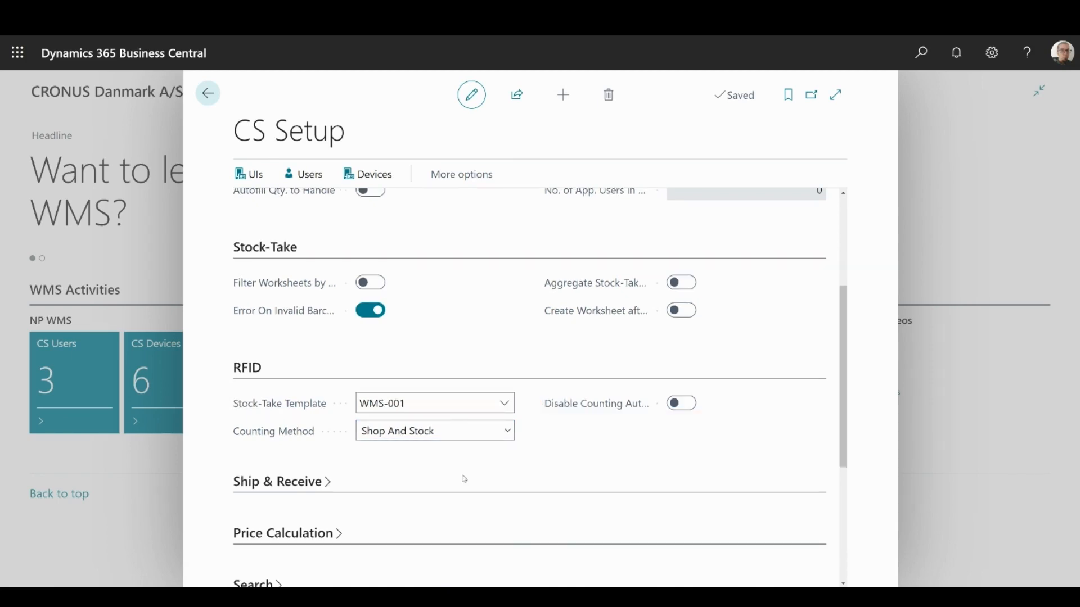
scroll(down, 3)
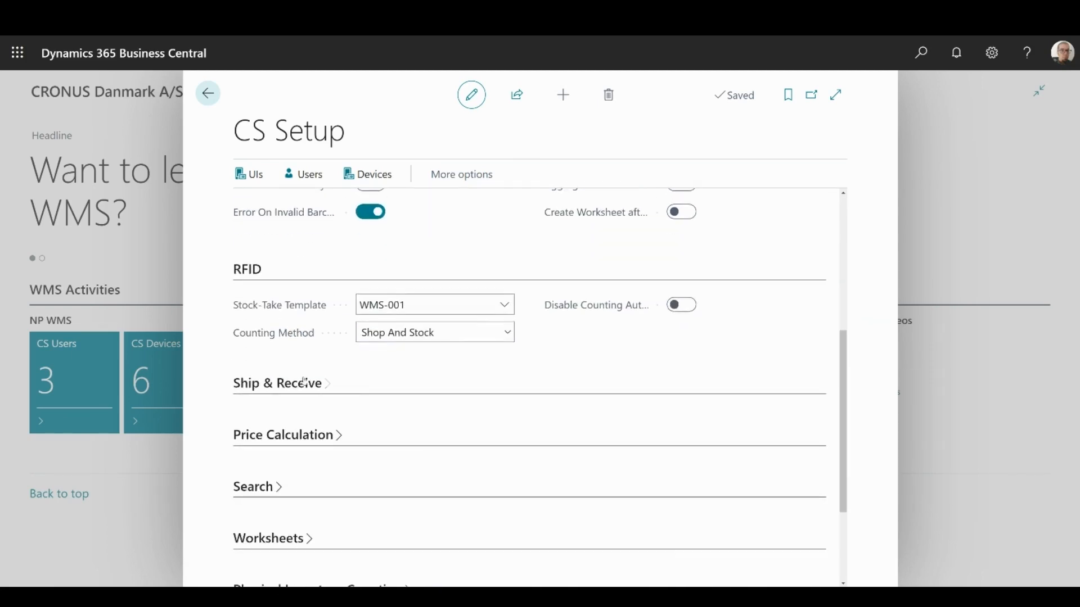
Expand Ship & Receive with both options on and Price Calculation with empty Price Calc. Customer No
click(277, 382)
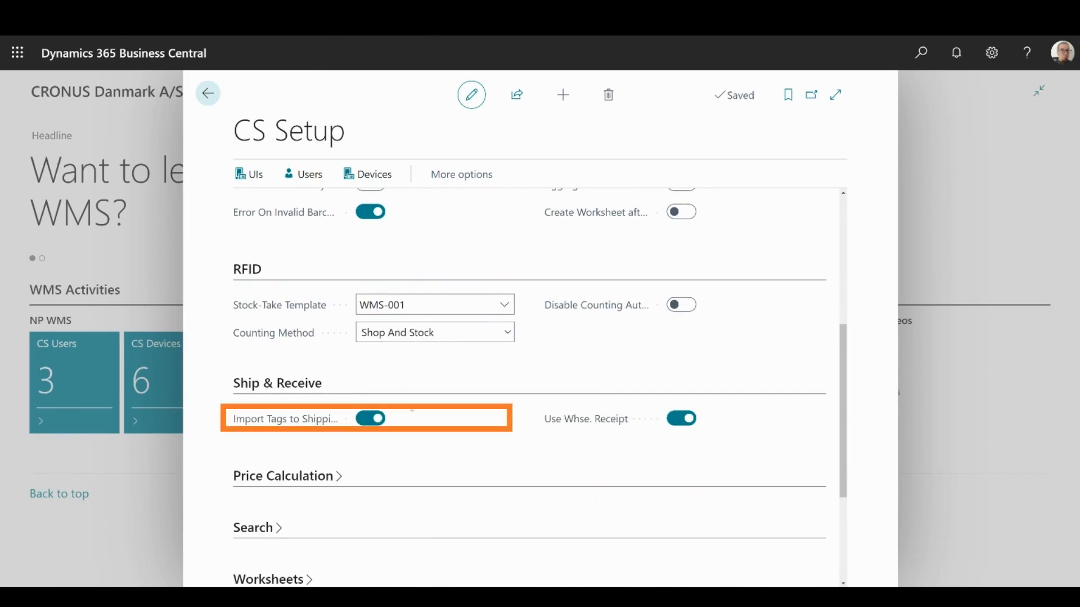
mouse_move(412, 418)
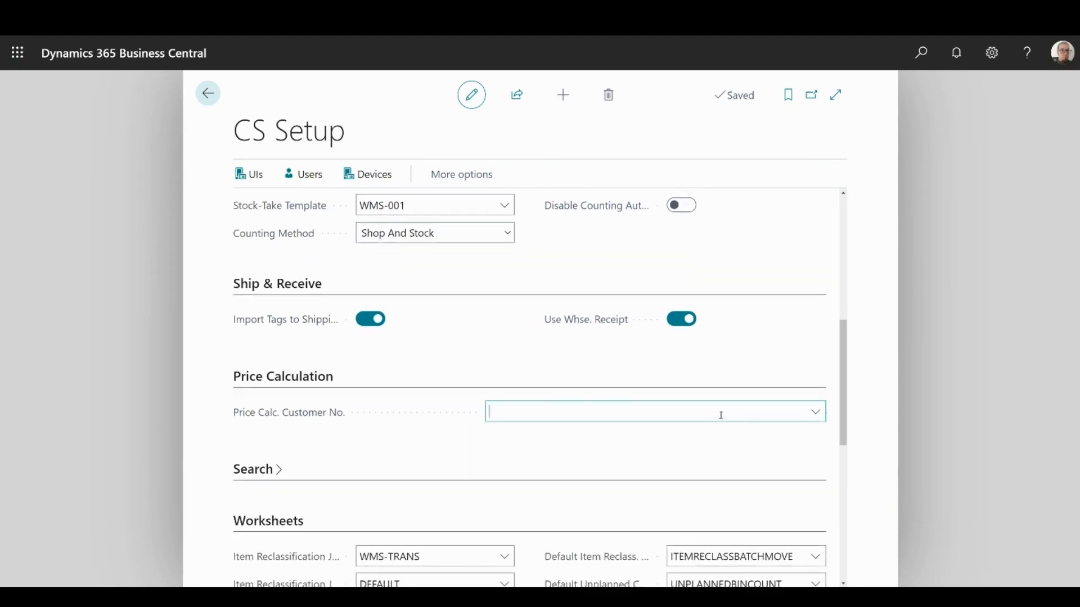
click(815, 412)
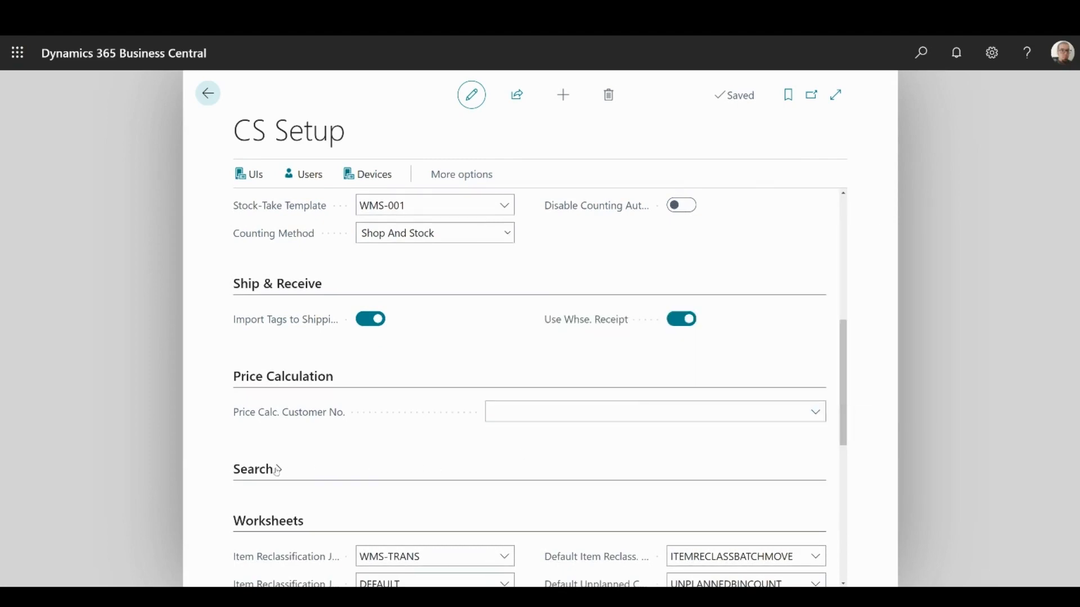
Expand Search showing Max Records 100, then continue to Worksheets, Physical Inventory Counting and Job Queue
scroll(down, 3)
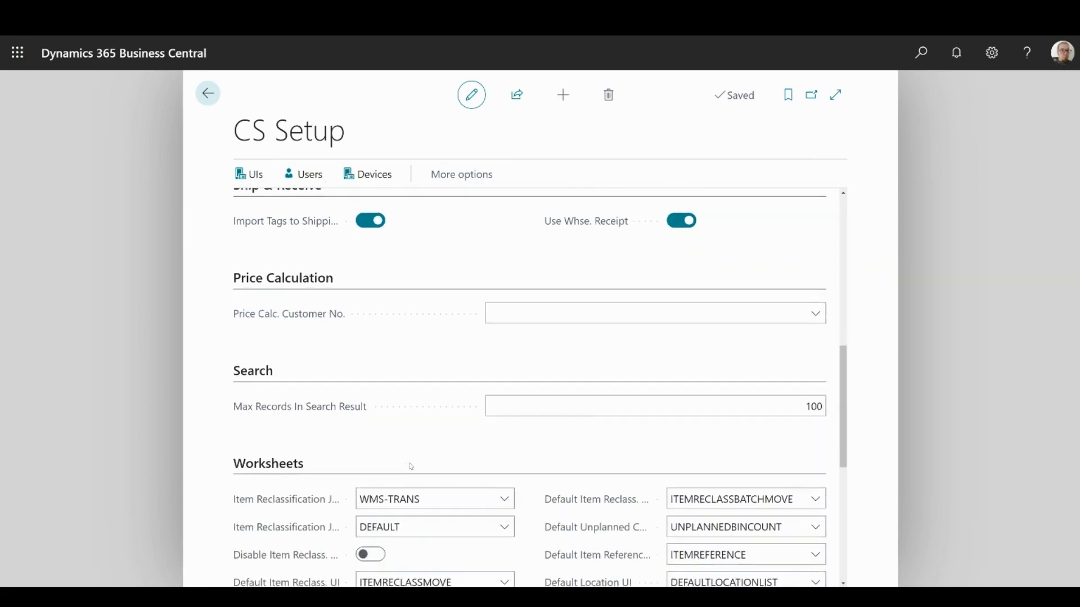
click(655, 406)
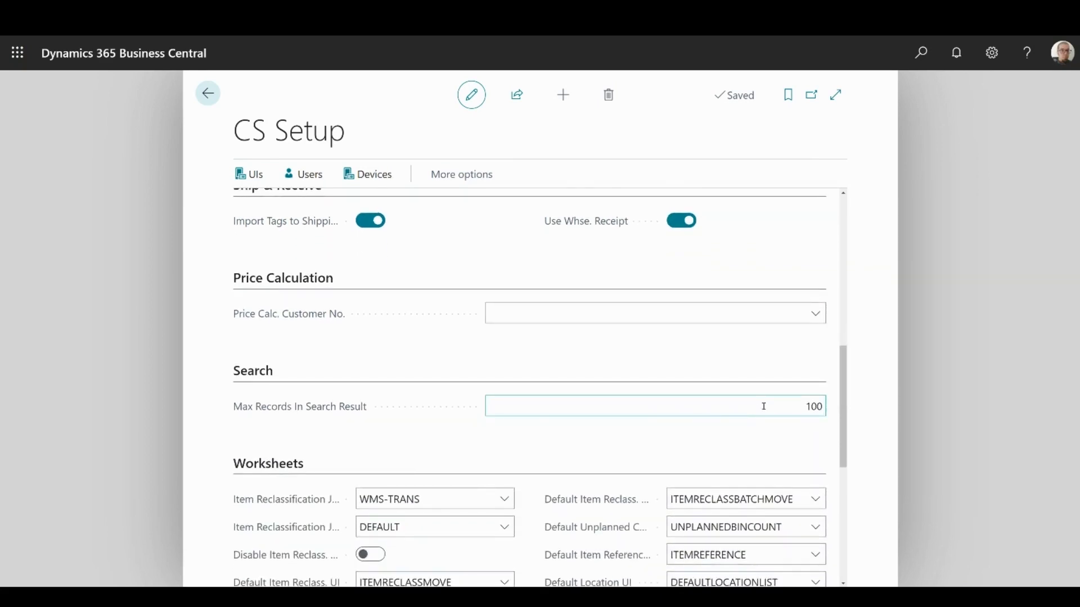
scroll(down, 3)
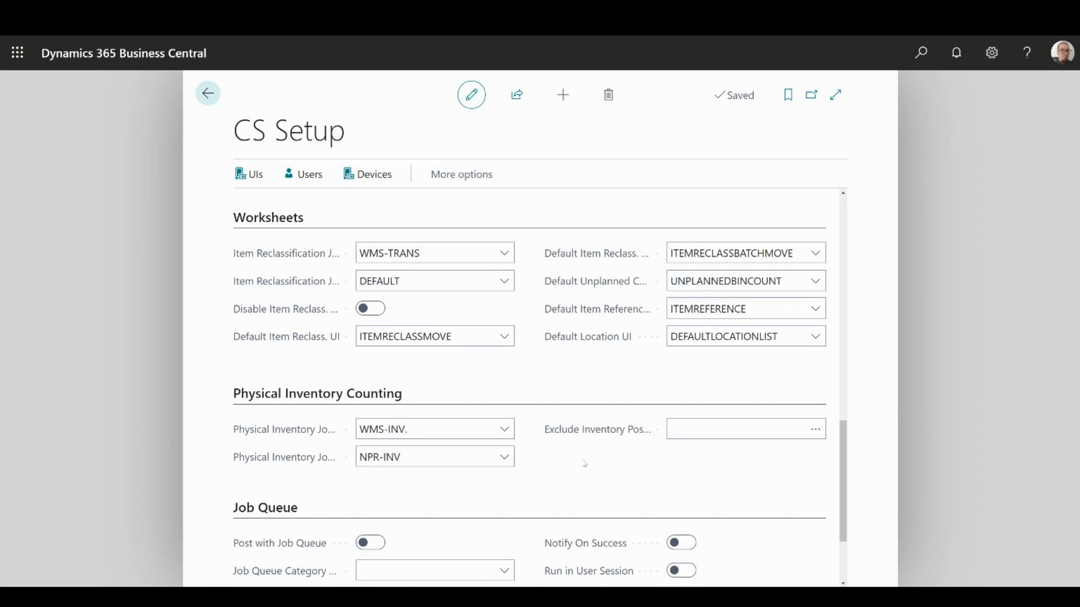
scroll(down, 3)
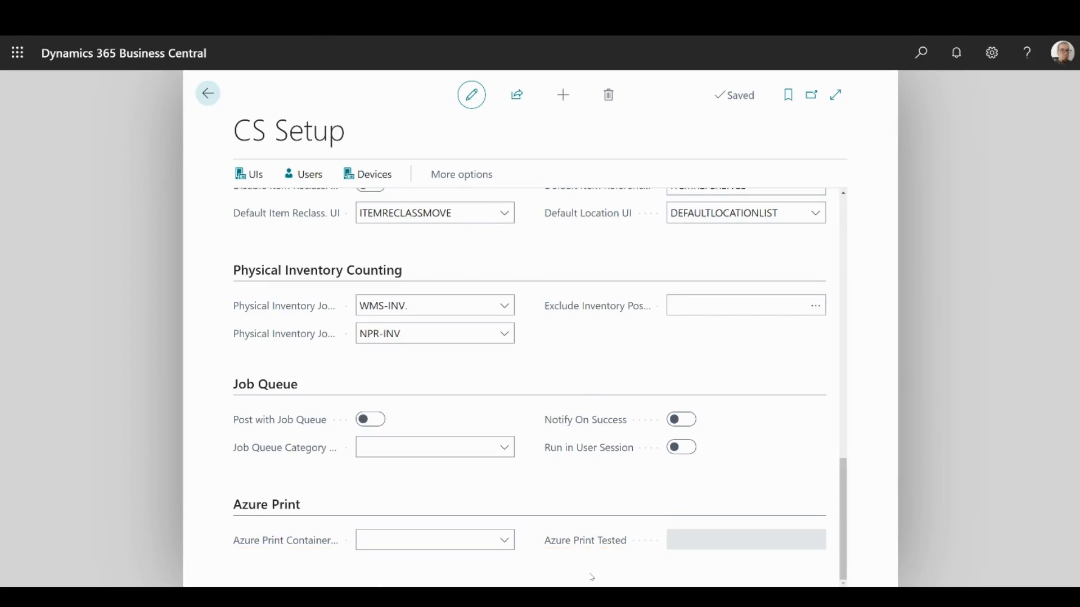
scroll(up, 3)
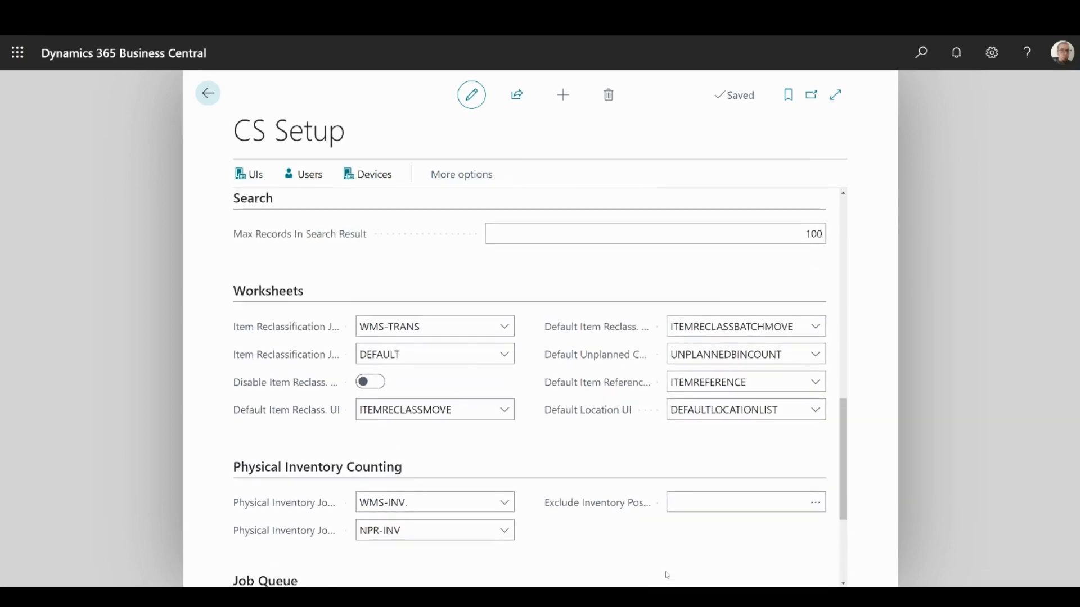